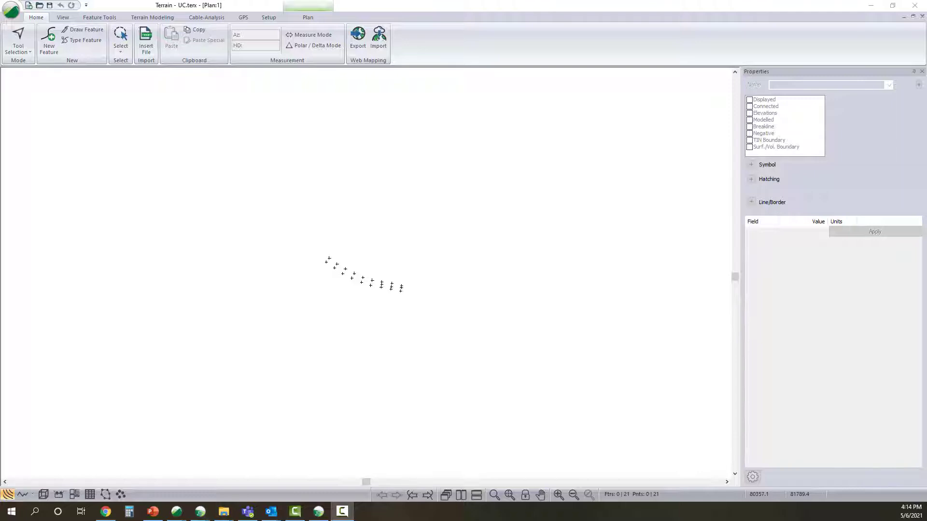
{"action": "mouse_move", "coordinate": [705, 519]}
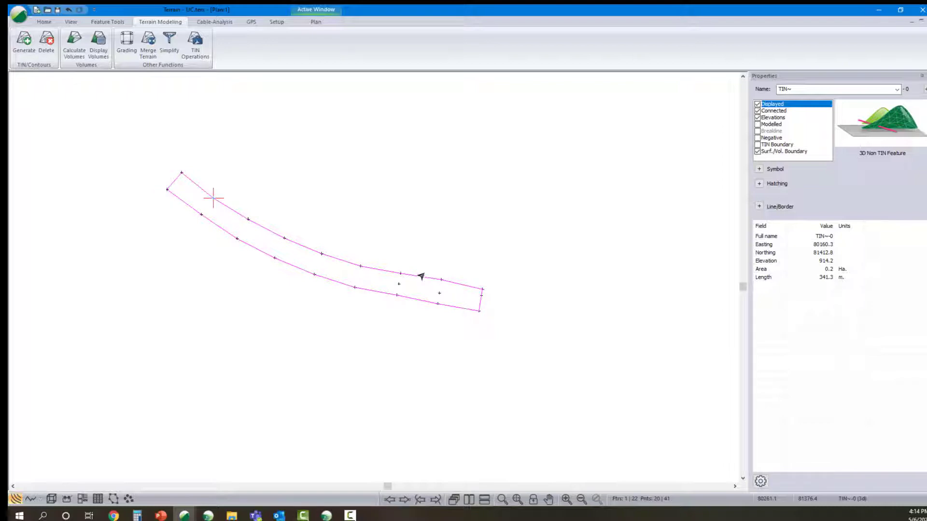
Grade the outline to Final SG.terx with interpolated breakline slope lines at spacing 5 and volume calculation
{"action": "left_click", "coordinate": [126, 44]}
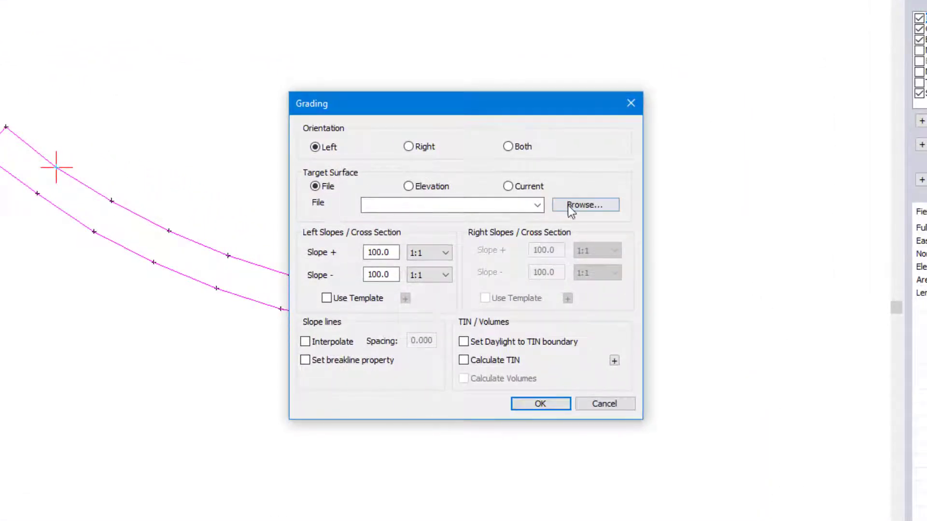
{"action": "left_click", "coordinate": [585, 204]}
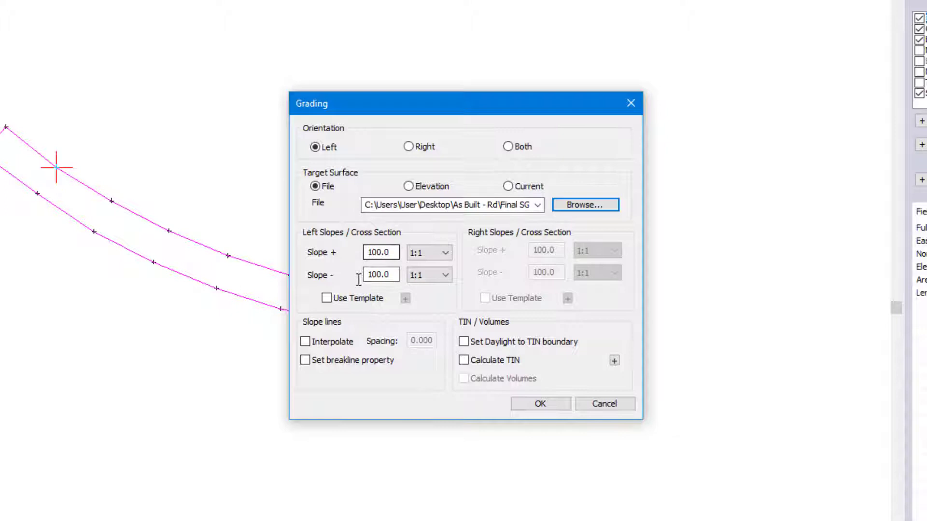
{"action": "left_click", "coordinate": [306, 342]}
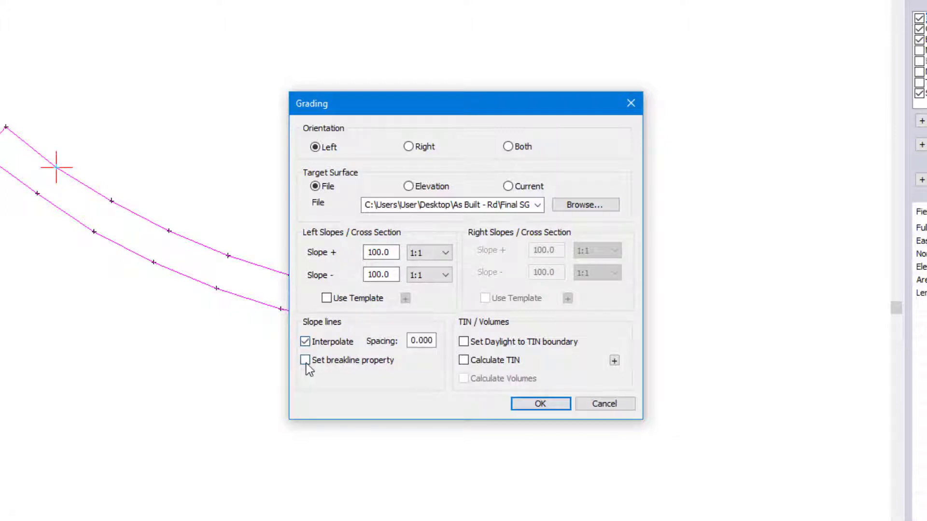
{"action": "left_click", "coordinate": [305, 360]}
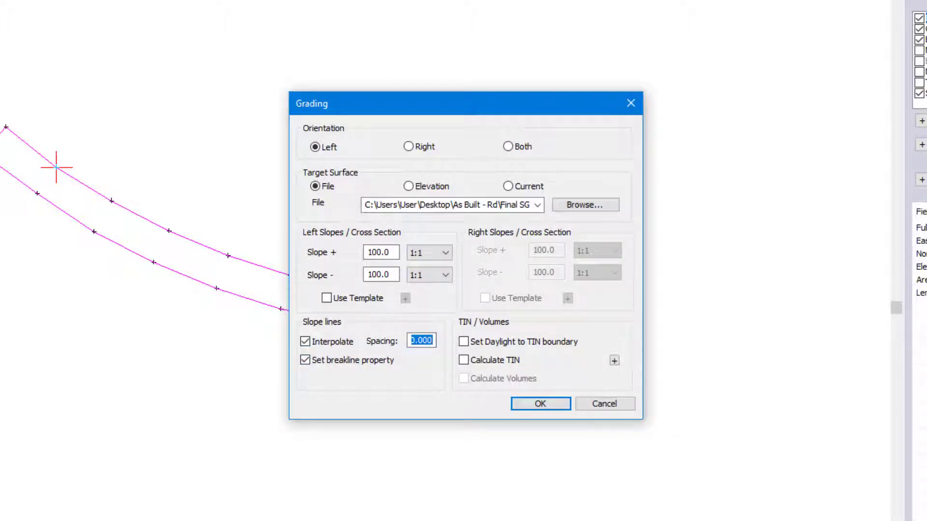
{"action": "type", "text": "5"}
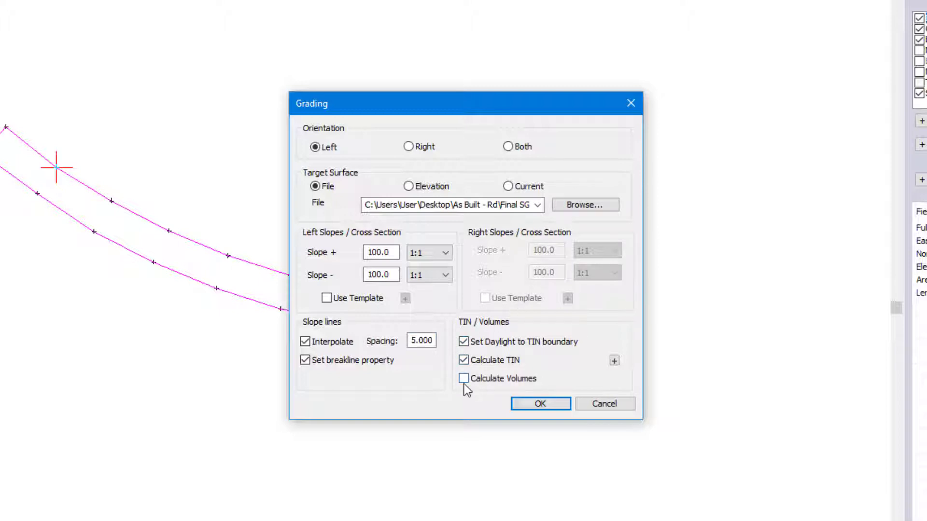
{"action": "left_click", "coordinate": [464, 378]}
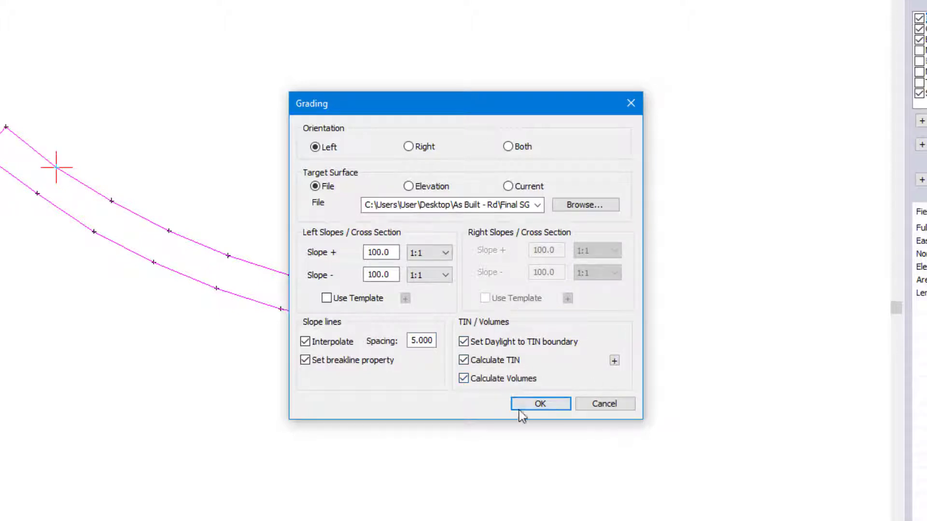
{"action": "left_click", "coordinate": [539, 404]}
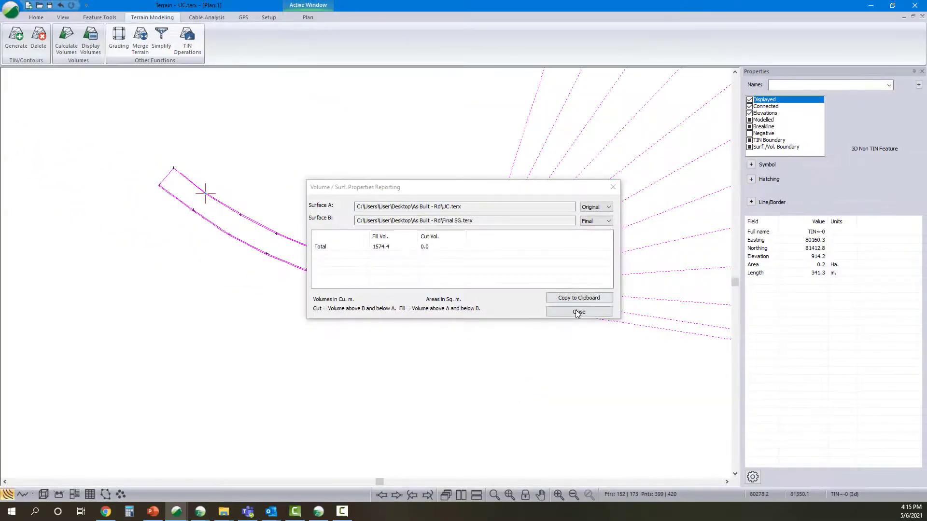
Dismiss the 1574.4 fill volume report, clear old triangles and select the graded strip boundary
{"action": "left_click", "coordinate": [579, 312]}
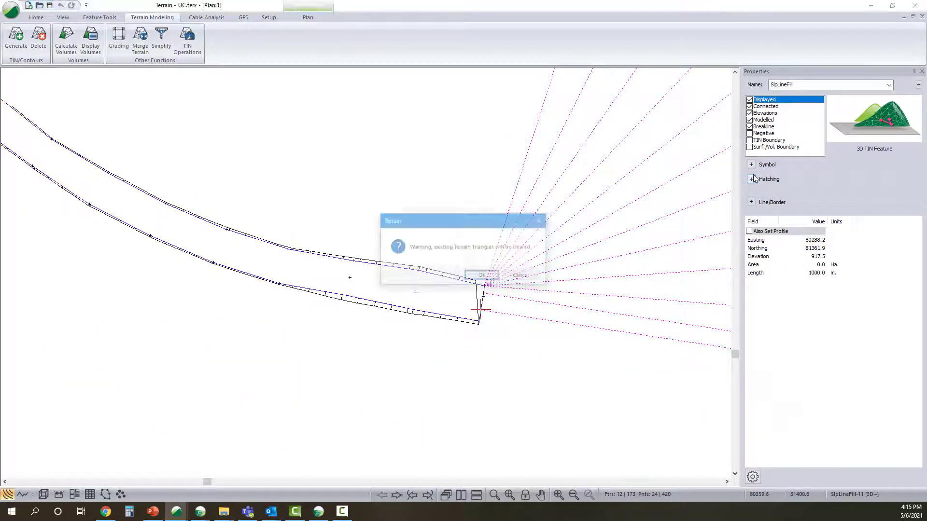
{"action": "left_click", "coordinate": [480, 275]}
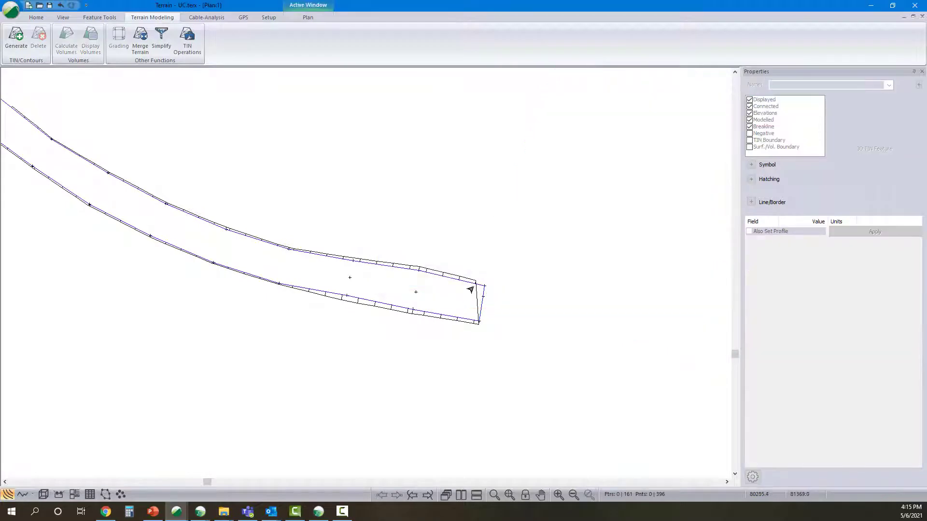
{"action": "left_click", "coordinate": [473, 278]}
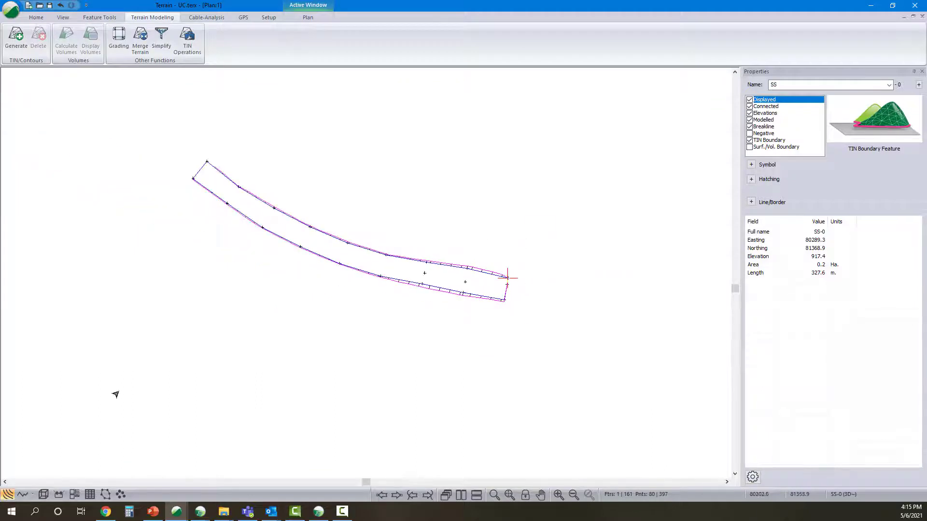
Rebuild the TIN for the graded strip, continuing past the crossing breakline warning
{"action": "left_click", "coordinate": [16, 42]}
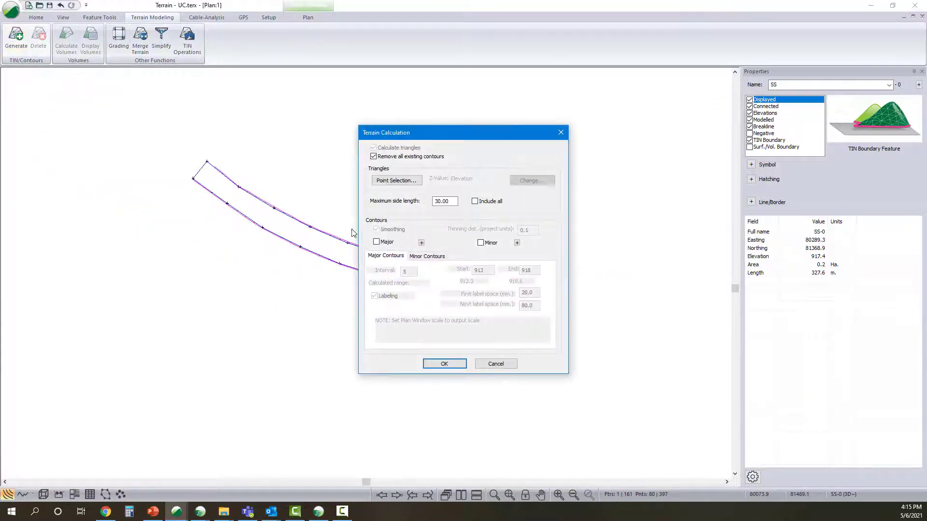
{"action": "left_click", "coordinate": [444, 364]}
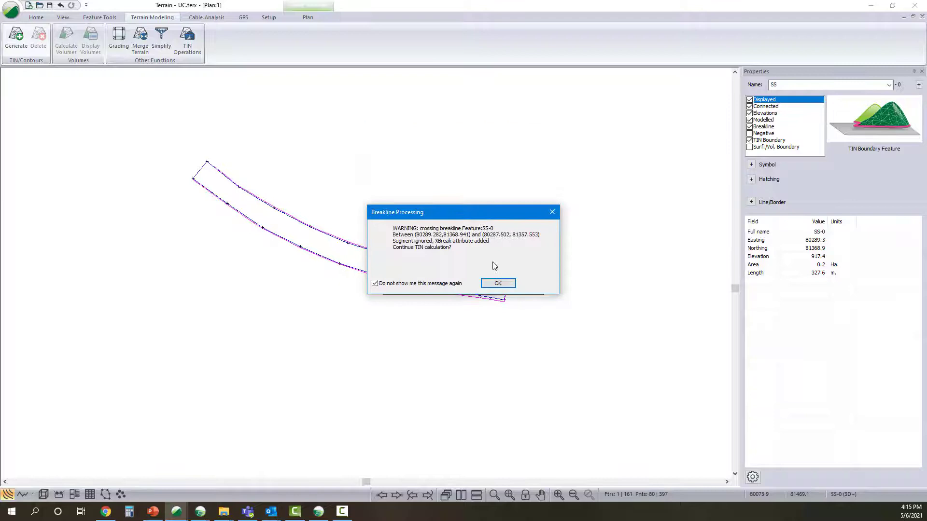
{"action": "left_click", "coordinate": [497, 283]}
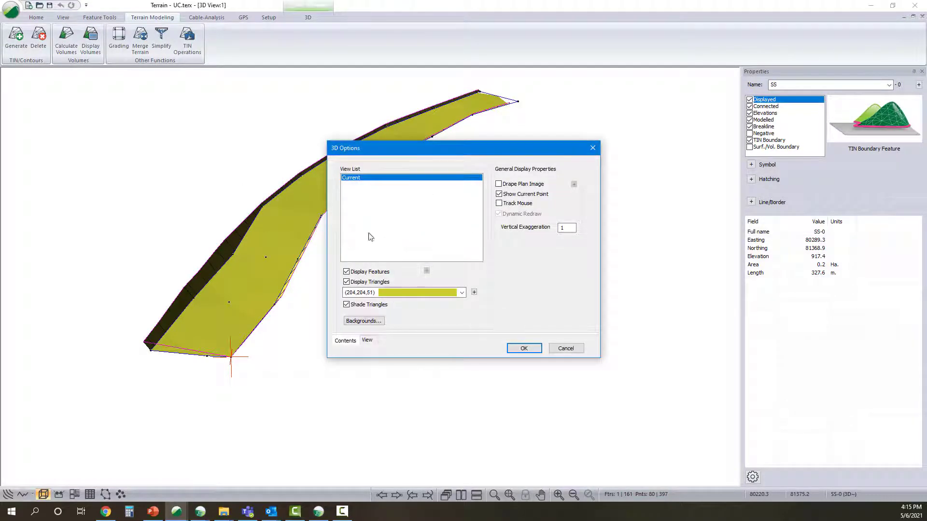
Add Final SG.terx as a background surface in the 3D options
{"action": "left_click", "coordinate": [363, 321]}
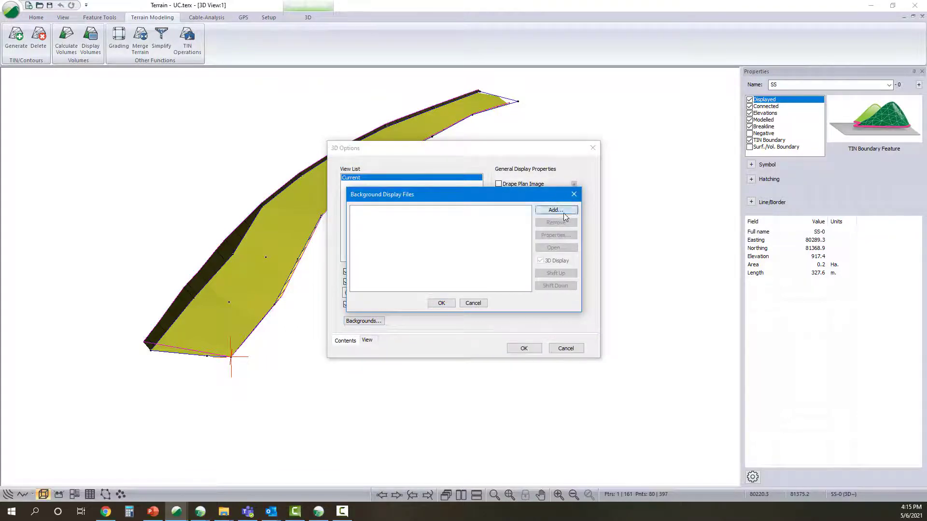
{"action": "left_click", "coordinate": [554, 210]}
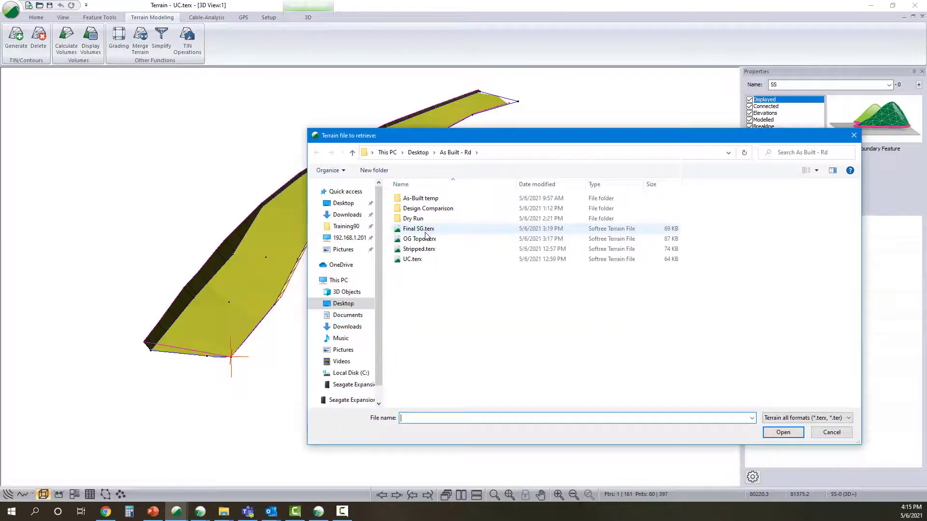
{"action": "left_click", "coordinate": [418, 229]}
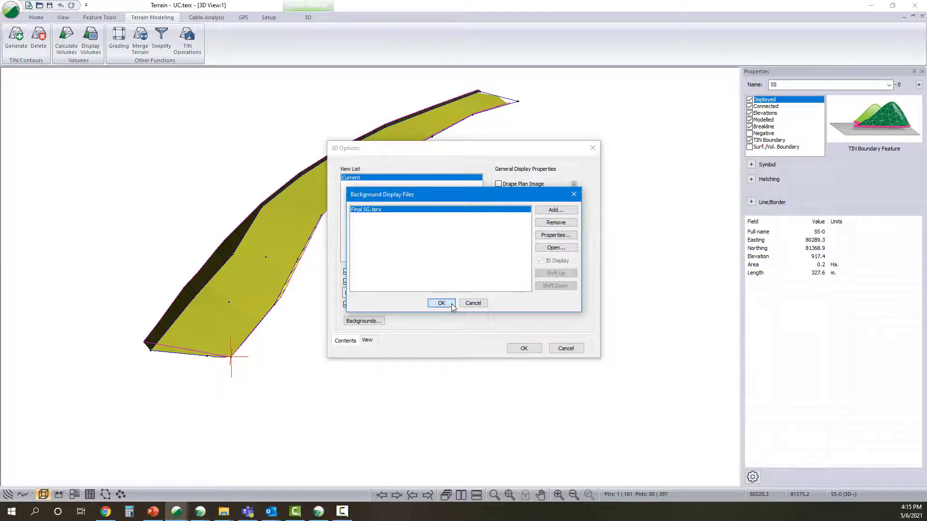
{"action": "left_click", "coordinate": [441, 302]}
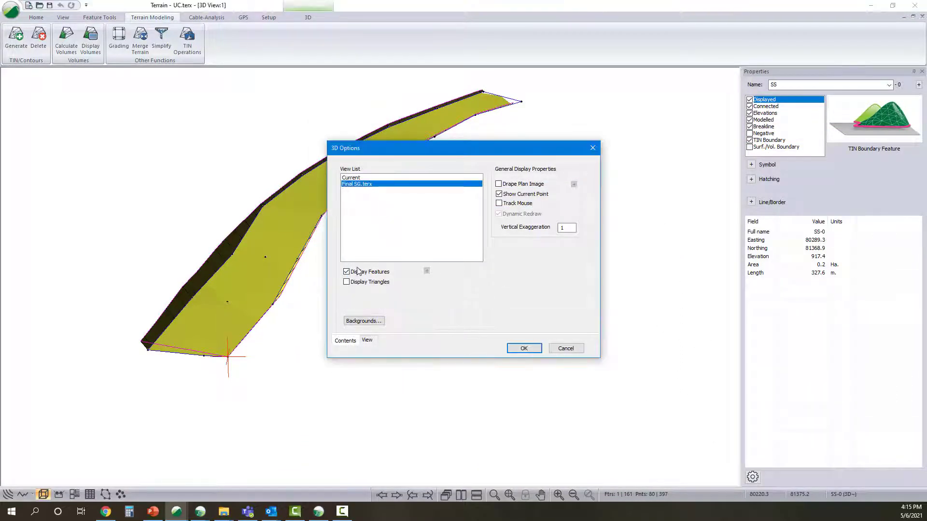
Display the Final SG triangles in 50% grey beneath the graded strip in 3D
{"action": "left_click", "coordinate": [346, 281]}
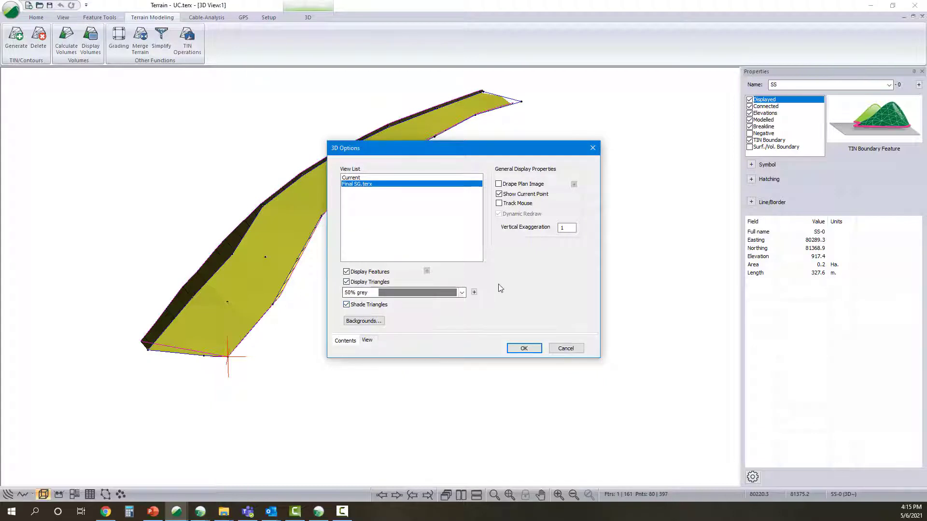
{"action": "left_click", "coordinate": [473, 291]}
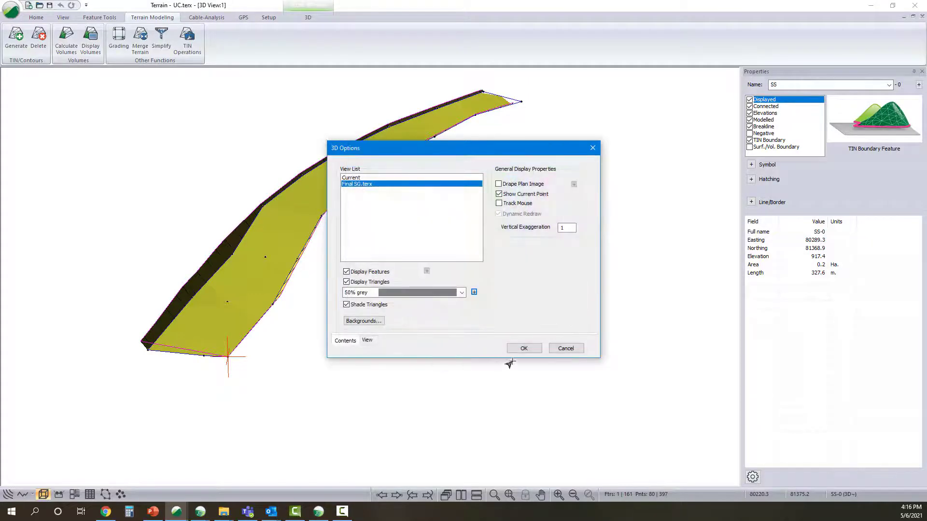
{"action": "left_click", "coordinate": [522, 348]}
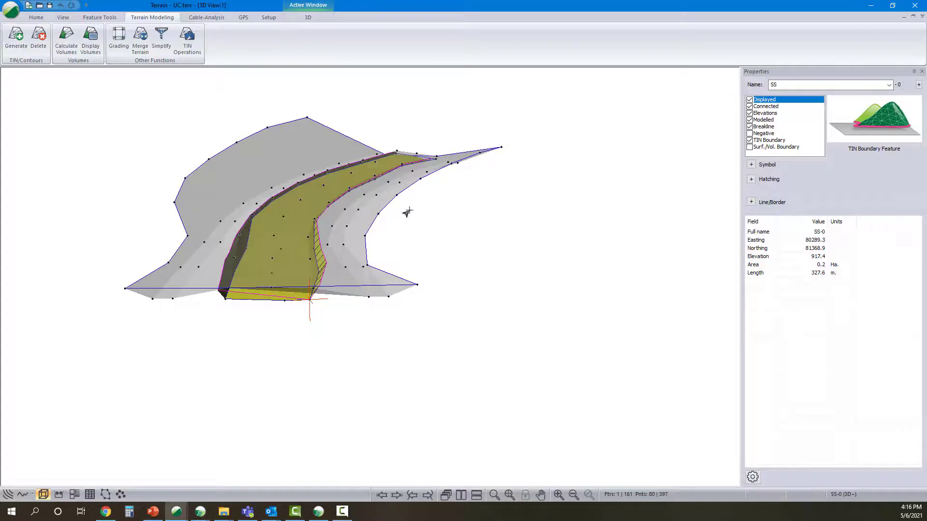
{"action": "mouse_move", "coordinate": [897, 46]}
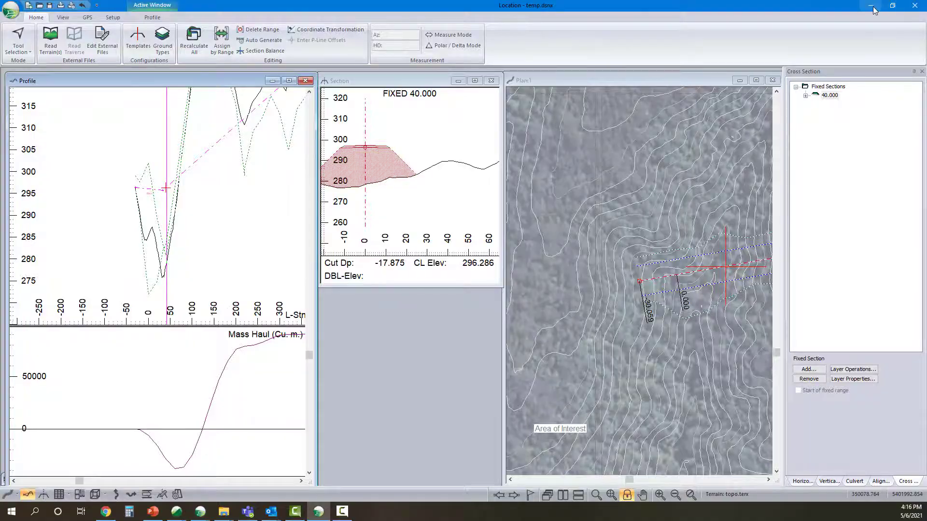
Set the temp project aside and bring up the Srf15 layer's properties at section 13940
{"action": "left_click", "coordinate": [874, 6]}
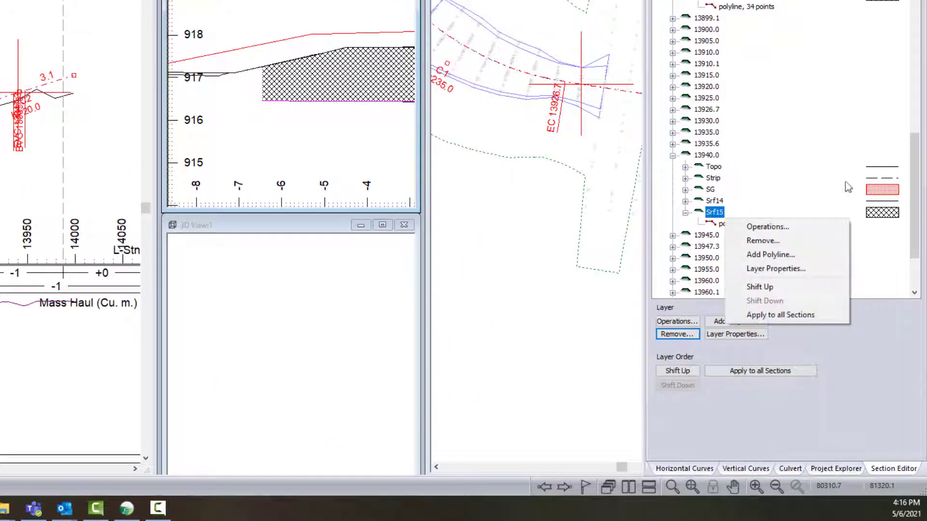
{"action": "mouse_move", "coordinate": [775, 268]}
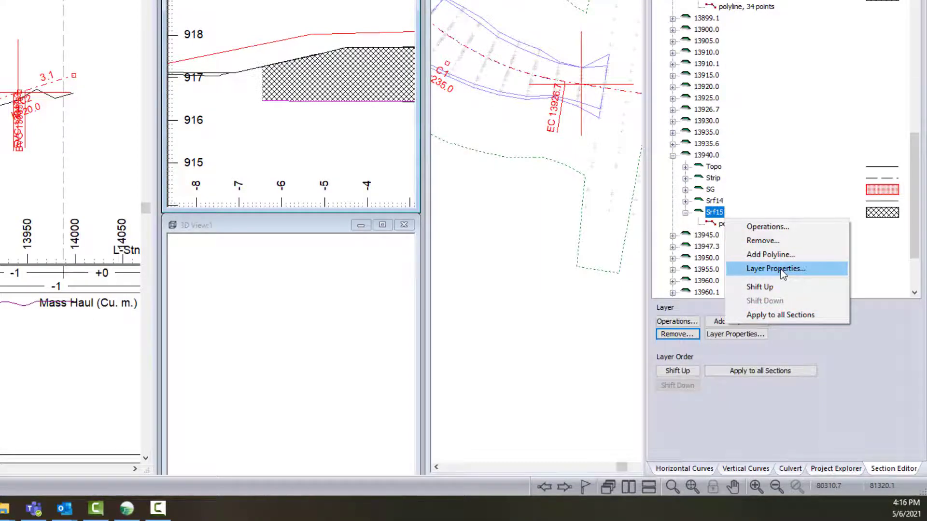
{"action": "left_click", "coordinate": [775, 269]}
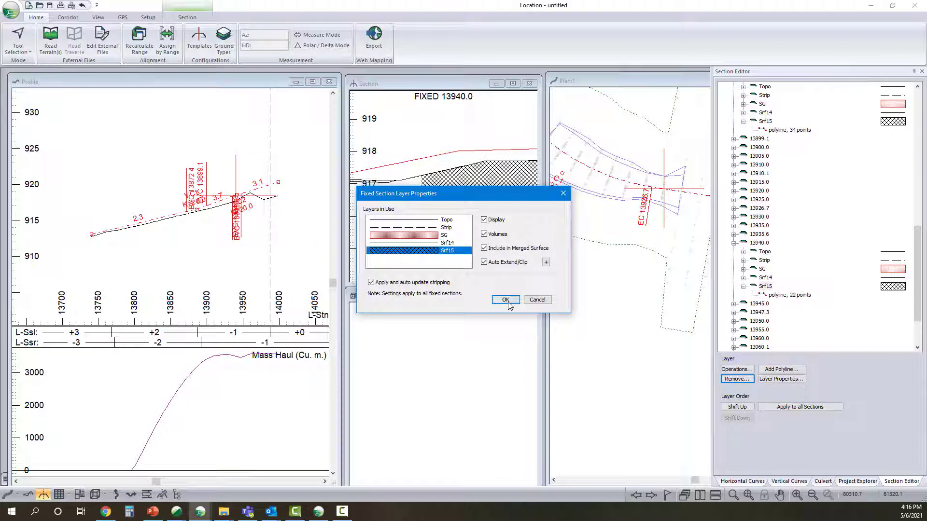
Apply Auto Extend/Clip so the hatched Srf15 layer reaches the ground line
{"action": "left_click", "coordinate": [504, 299]}
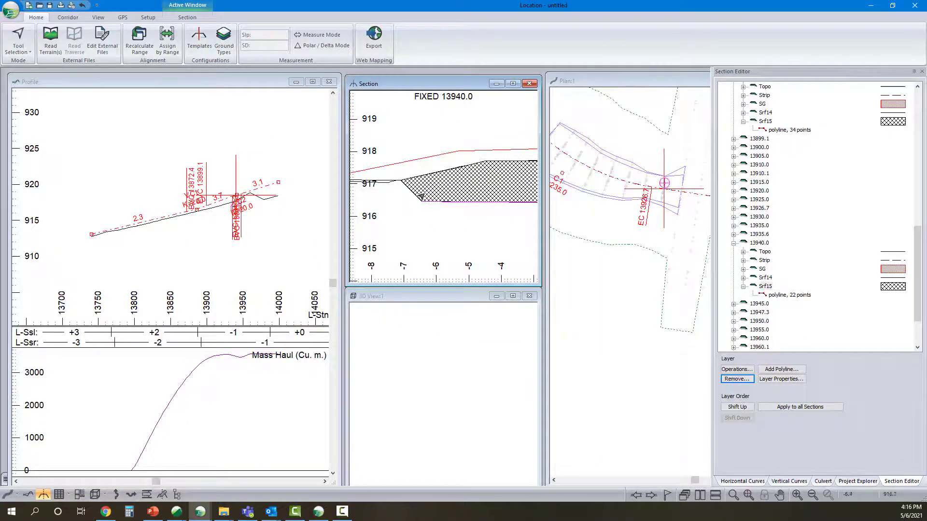
{"action": "mouse_move", "coordinate": [414, 180]}
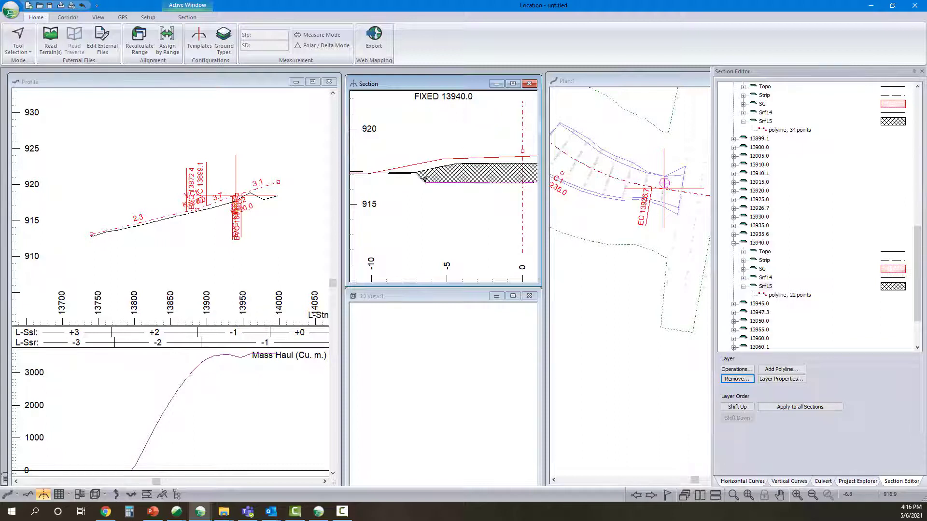
{"action": "mouse_move", "coordinate": [423, 177]}
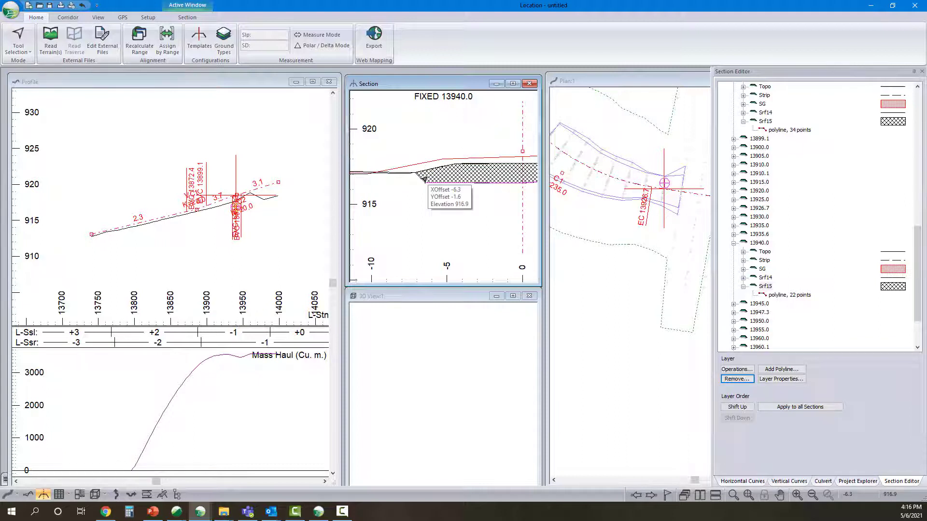